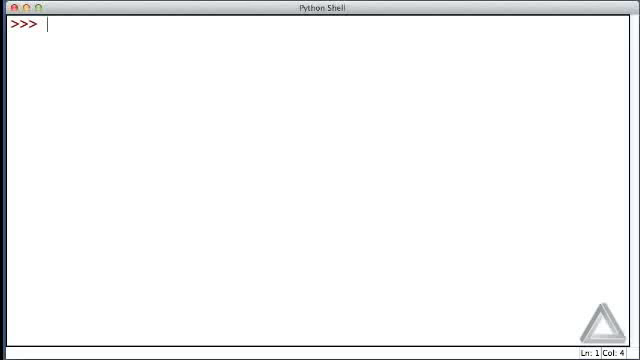
# - Enter the comment '# Literals: strings.' at the shell prompt
pyautogui.write('# L')
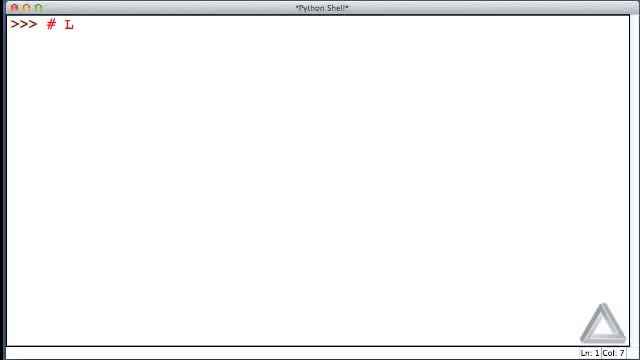
pyautogui.write('iterals:')
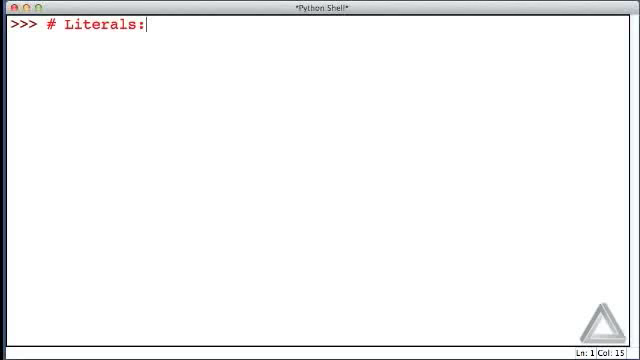
pyautogui.write('str')
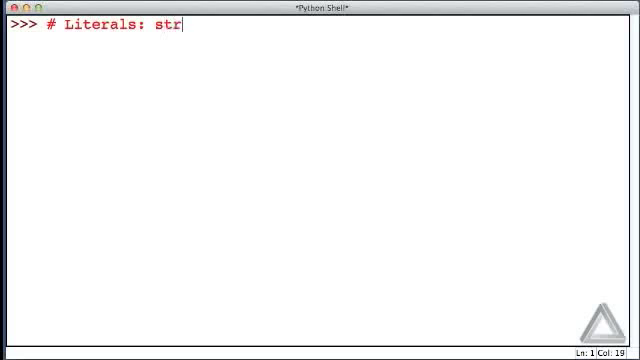
pyautogui.write('ings.')
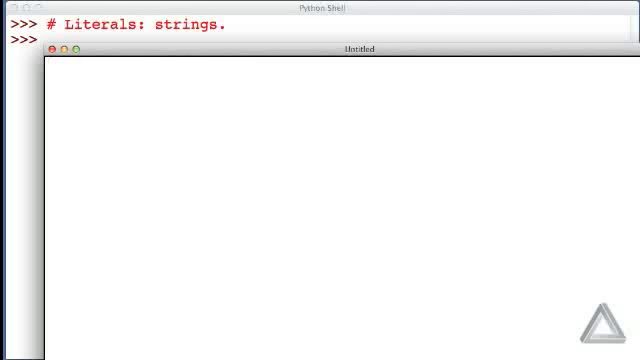
# - Write print("Hello World") # Literal string argument. as the editor's first line
pyautogui.write('p')
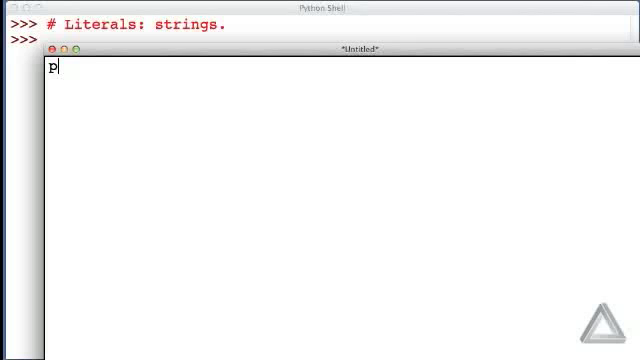
pyautogui.write('rint("')
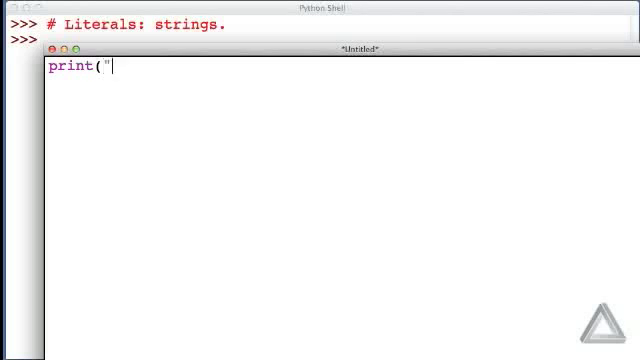
pyautogui.write('Hello')
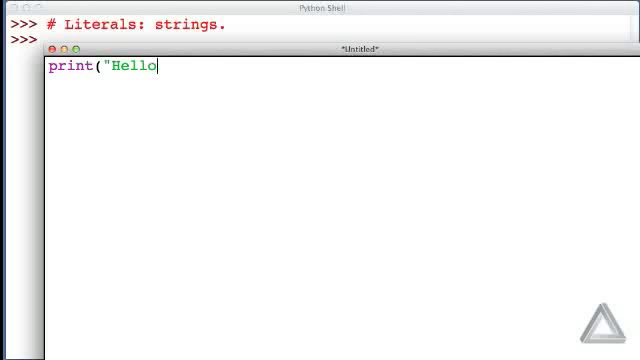
pyautogui.write('Worl')
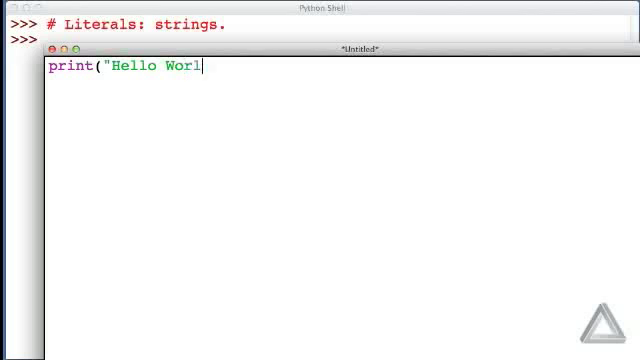
pyautogui.write('d")  # L')
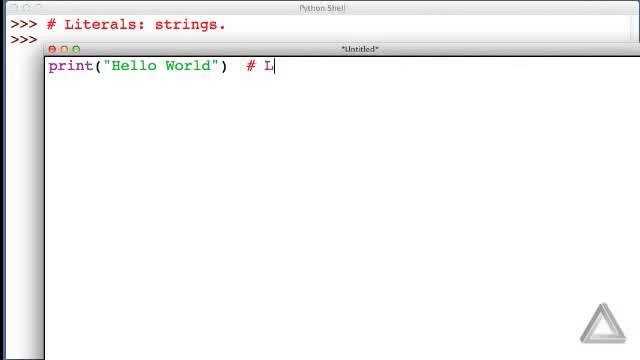
pyautogui.write('iteral strin')
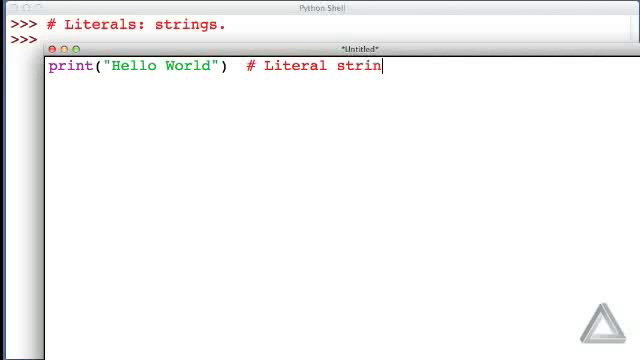
pyautogui.write('g argument')
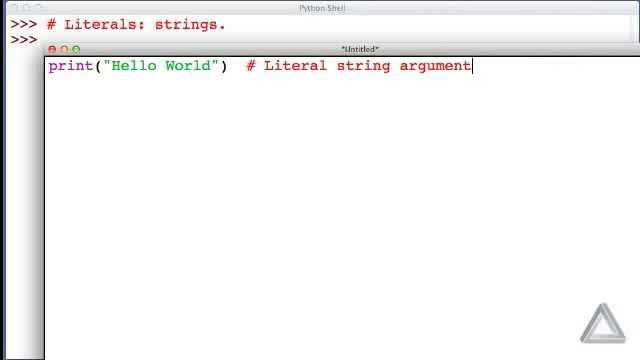
pyautogui.write('.')
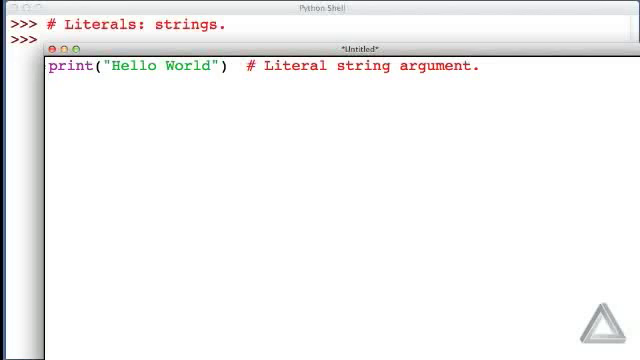
# - Add the line "Why, hello world!" # Literal string. to the script
pyautogui.write('"')
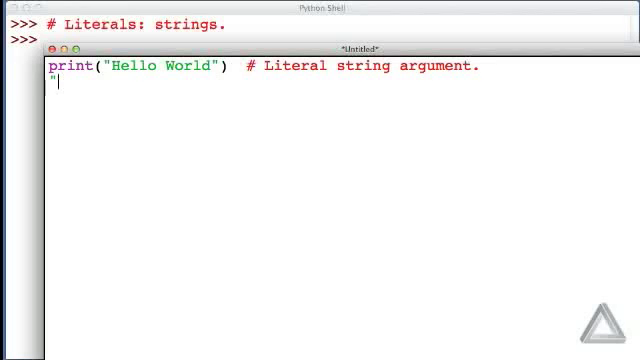
pyautogui.write('W')
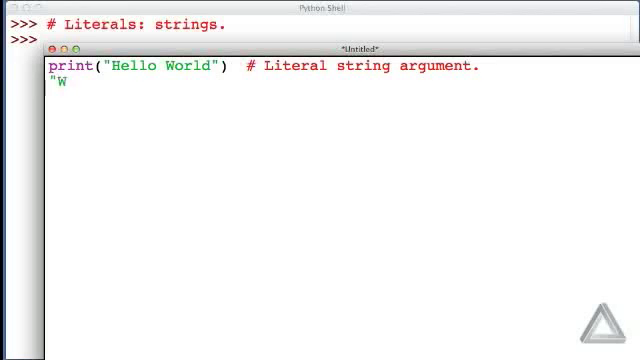
pyautogui.write('hy,')
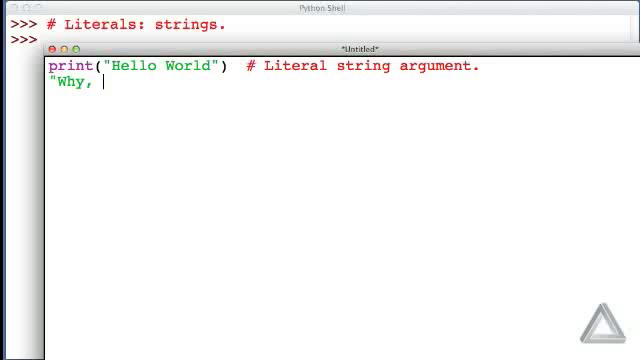
pyautogui.write('he')
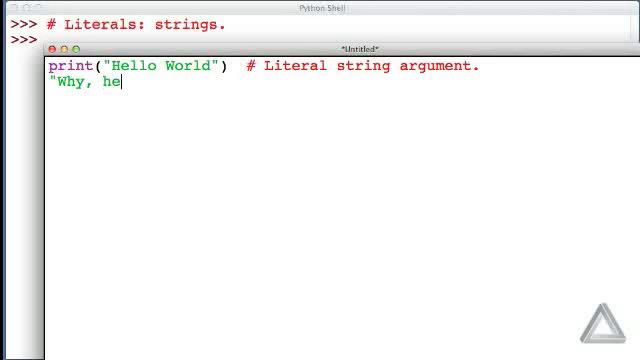
pyautogui.write('llo worl')
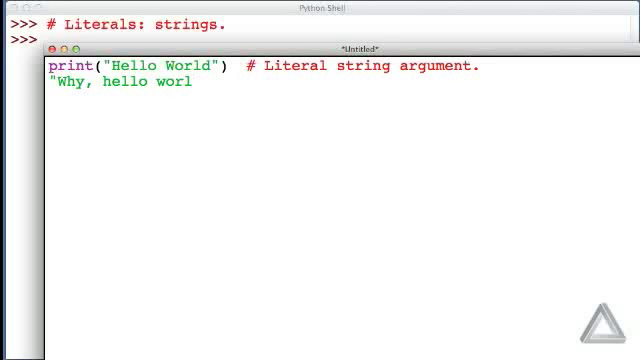
pyautogui.write('d!"')
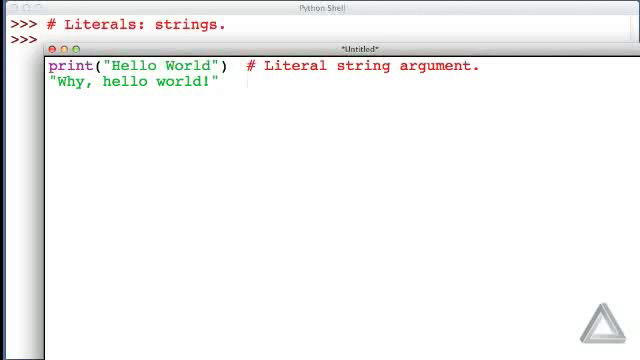
pyautogui.write('# L')
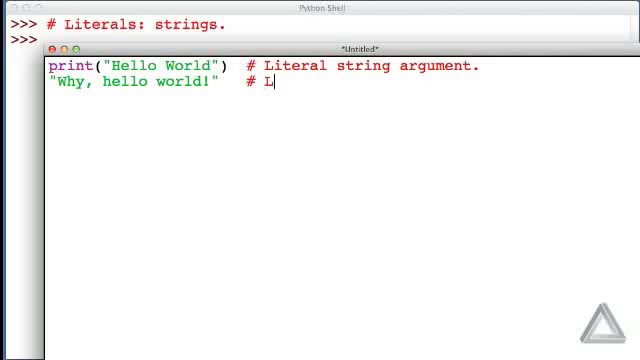
pyautogui.write('iteral strin')
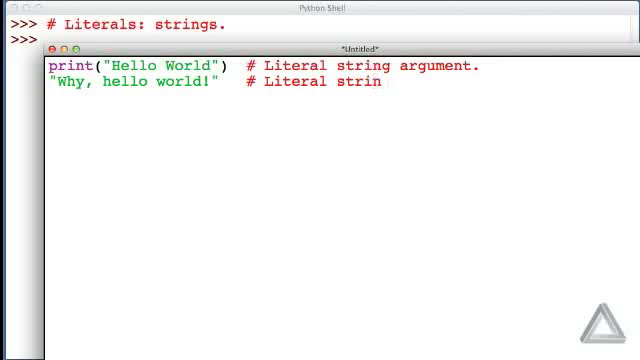
pyautogui.write('g.')
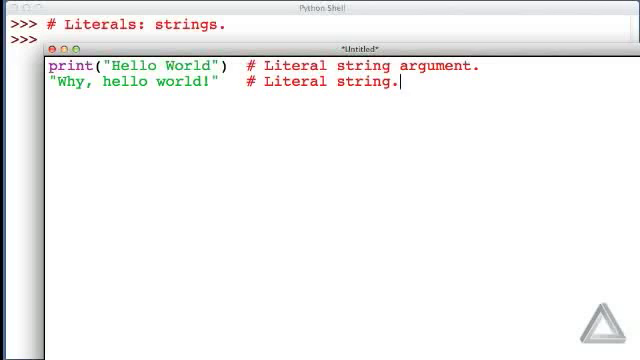
# - Add print("Bye!") on a new line and start saving the script
pyautogui.press('Return')
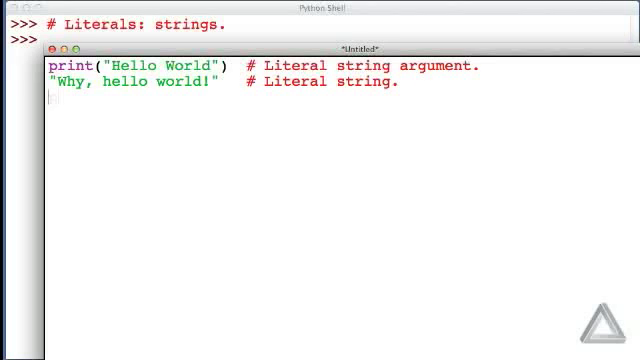
pyautogui.write('print("')
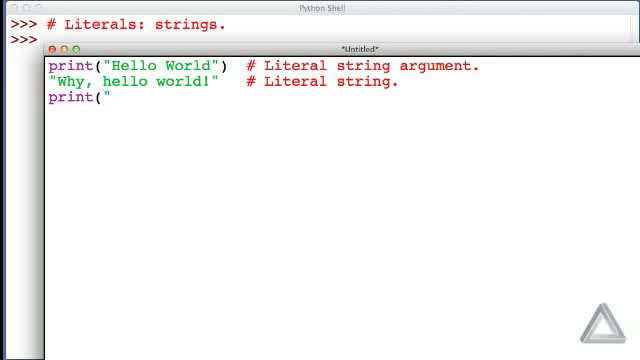
pyautogui.write('Bye')
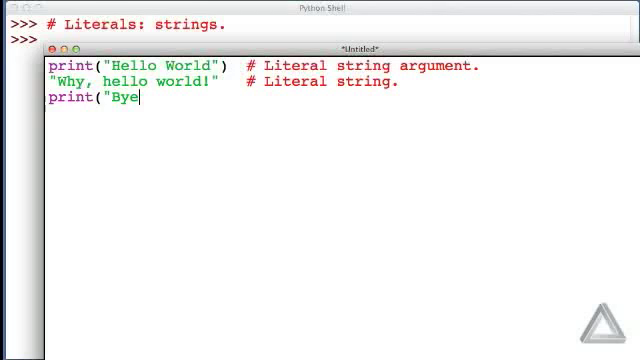
pyautogui.write('!")')
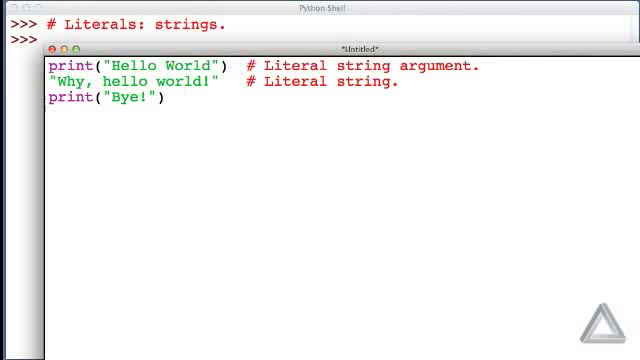
pyautogui.press('cmd+s')
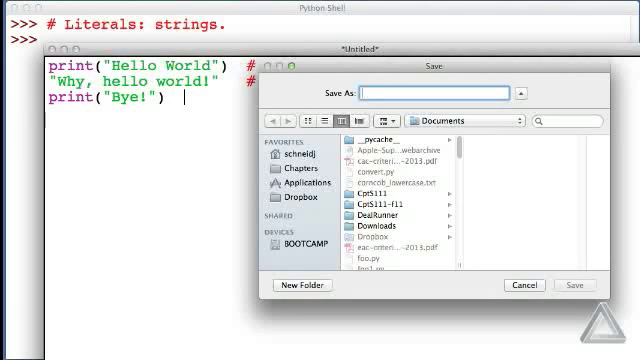
# - Save the script as test-literal-string.py
pyautogui.write('test-')
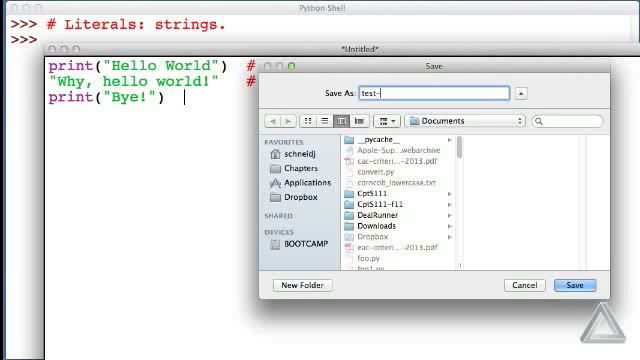
pyautogui.write('literal-string.')
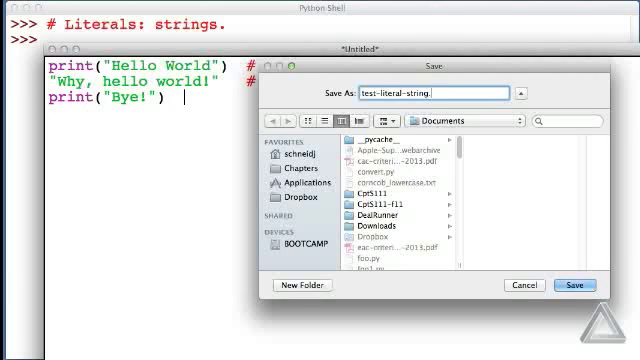
pyautogui.write('py')
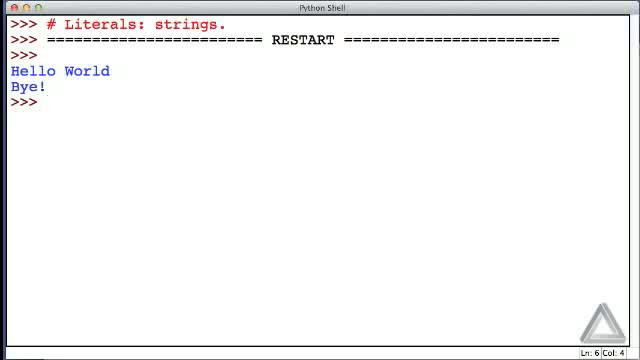
# - Enter "Why, hello world!" # Literal string. at the shell prompt
pyautogui.write('"')
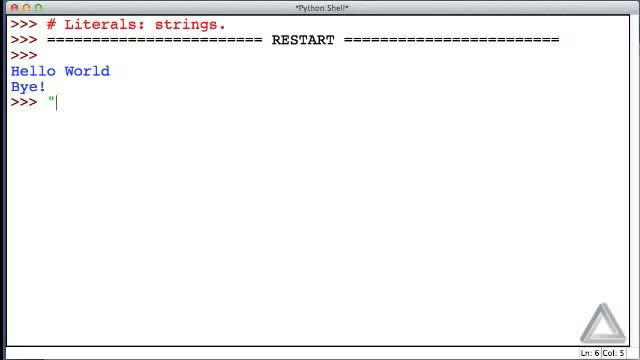
pyautogui.write('Why,')
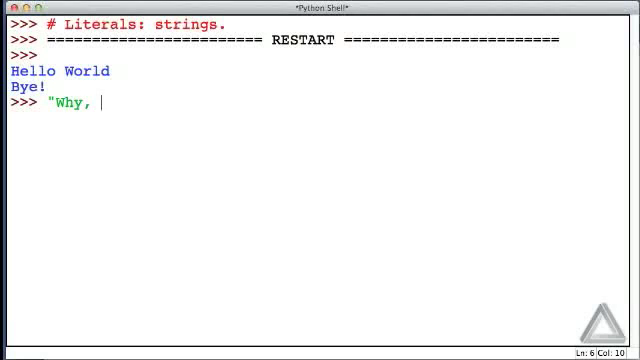
pyautogui.write('hello worl')
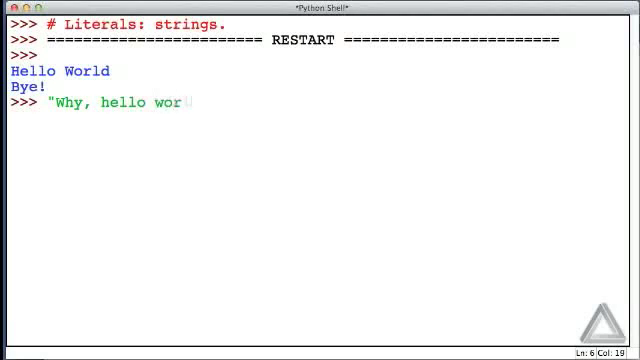
pyautogui.write('ld!"')
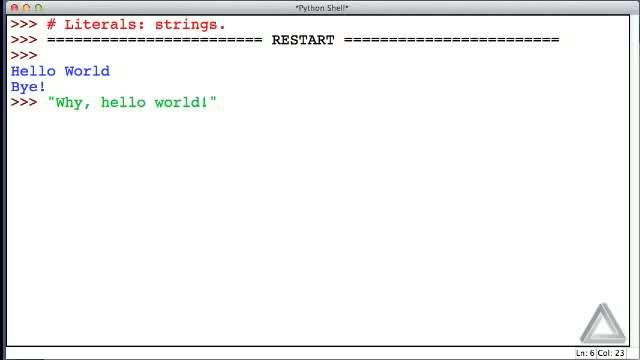
pyautogui.write('#')
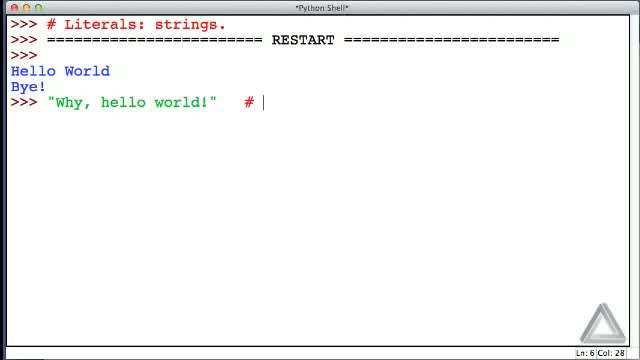
pyautogui.write('Literal s')
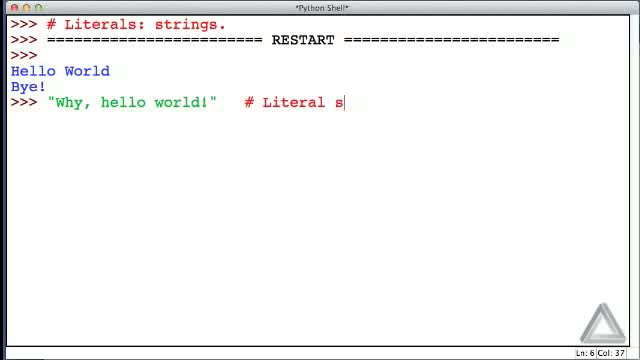
pyautogui.write('tring.')
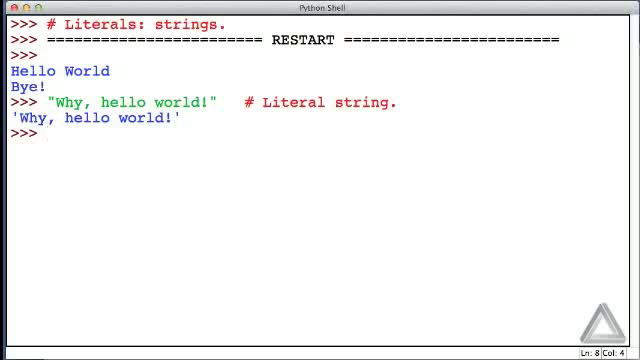
# - Re-enter the string literal with \n replacing the space after the comma
pyautogui.write('"Why, hello world!"   # Literal string.')
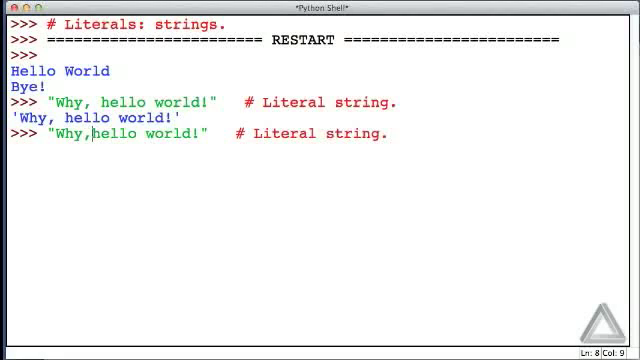
pyautogui.write('\\n')
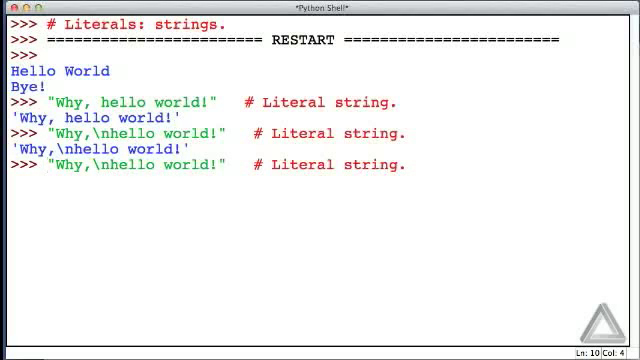
# - Wrap the newline string in print() and change the comment to 'Literal string argument.'
pyautogui.write('print')
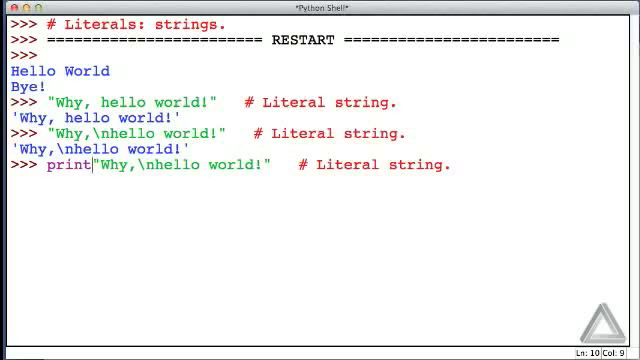
pyautogui.write('(')
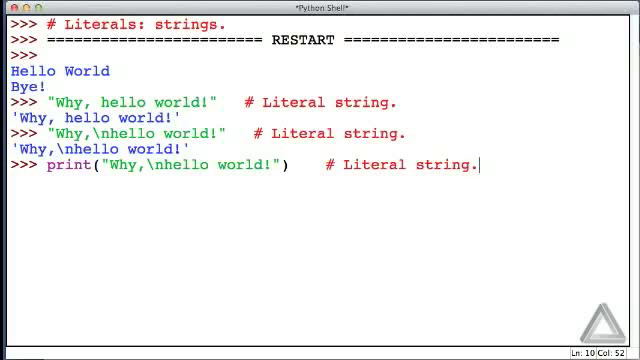
pyautogui.write('argument')
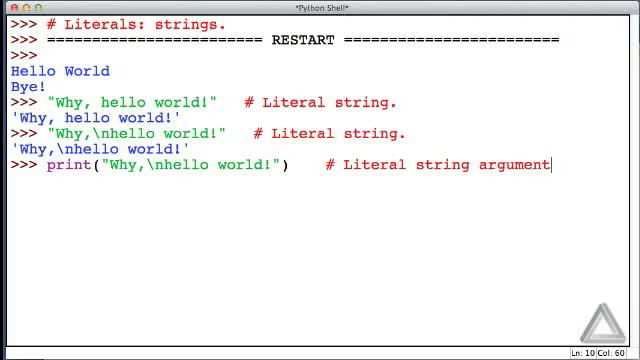
pyautogui.write('.')
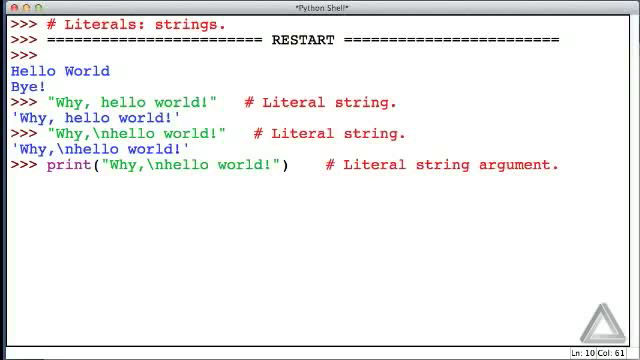